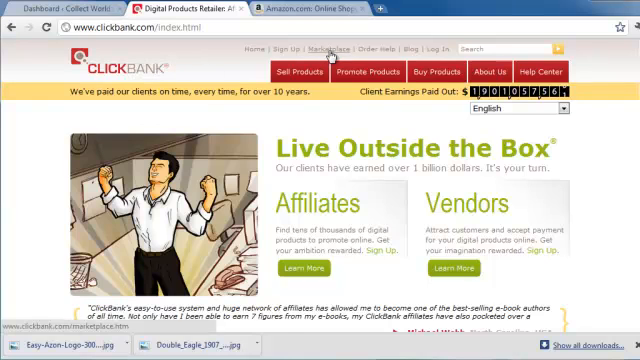
Search the ClickBank Marketplace for easyazon, create its Easy Azon HopLink, and select the URL.
click(330, 47)
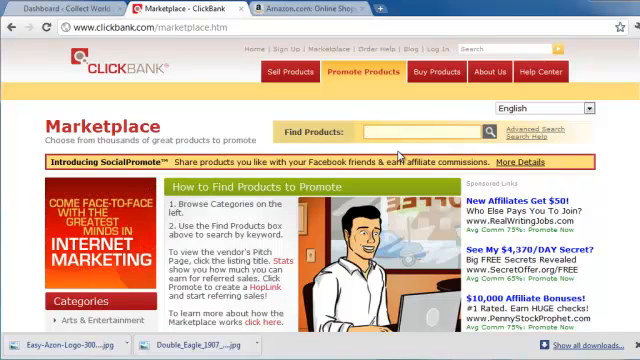
text(easyazon)
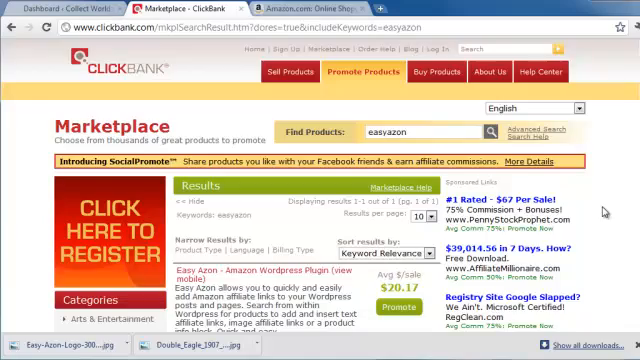
scroll(down, 3)
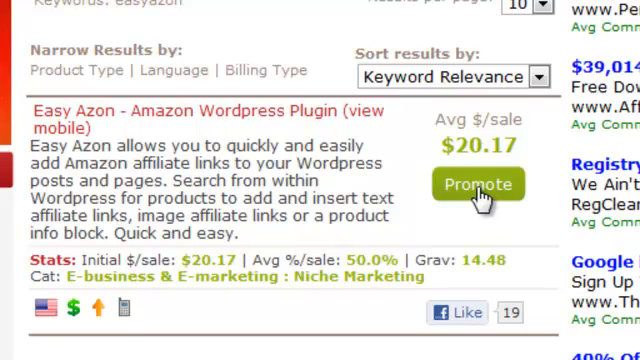
click(478, 184)
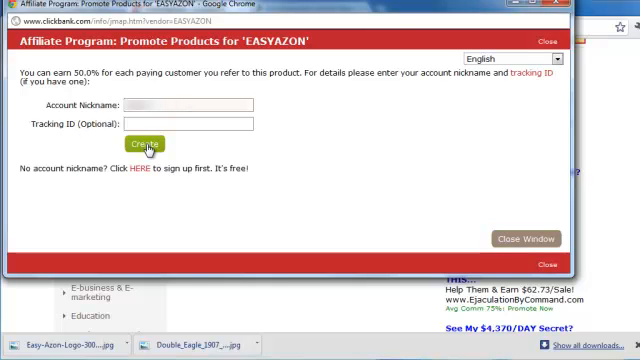
click(144, 143)
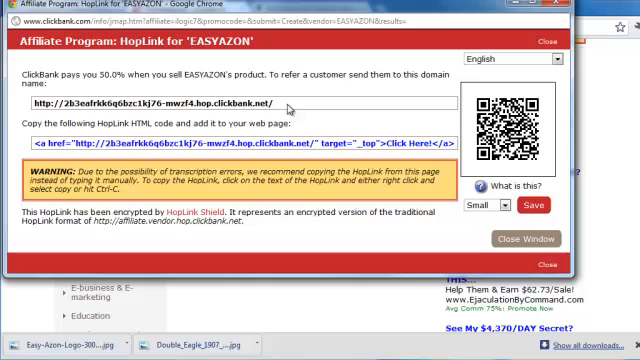
triple_click(150, 103)
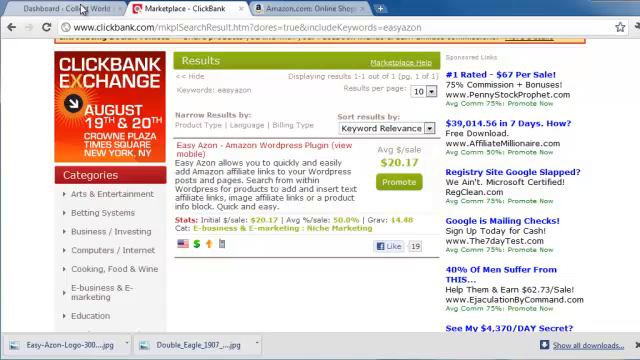
Upload Easy-Azon-Logo-300x267.jpg through Media > Add New and select its File URL.
click(60, 10)
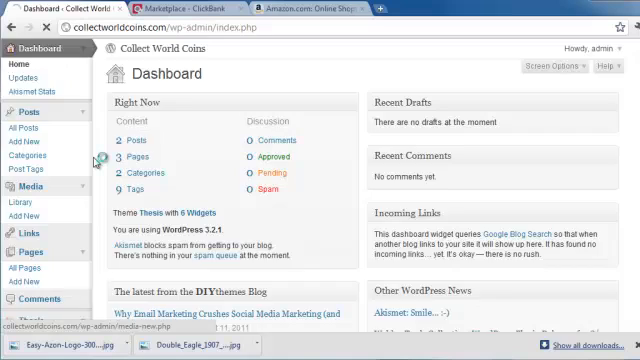
click(32, 170)
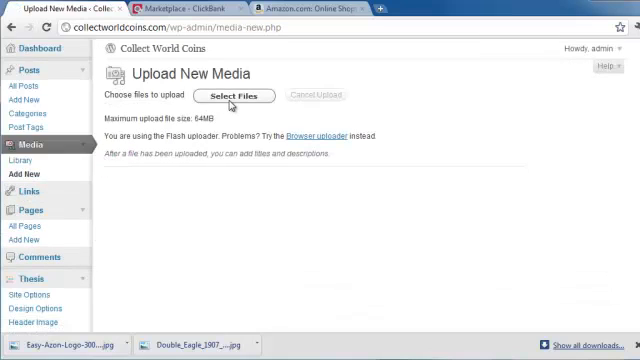
click(234, 96)
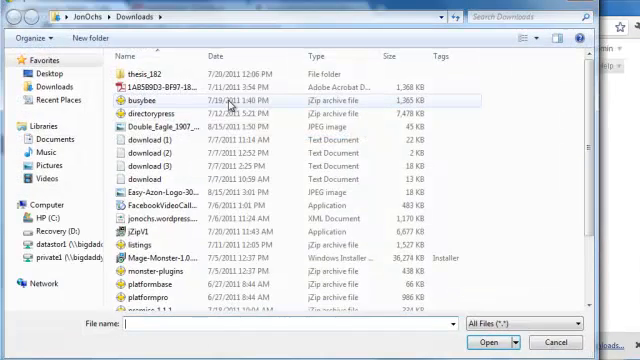
click(167, 185)
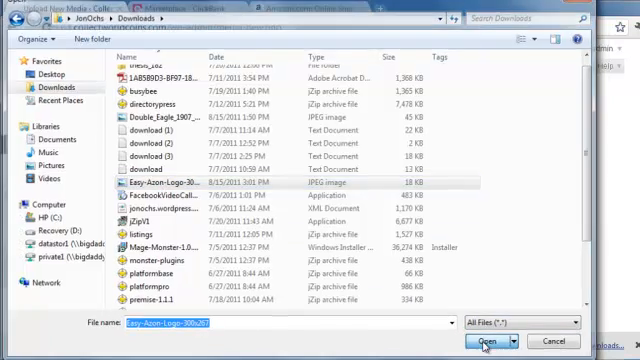
click(485, 341)
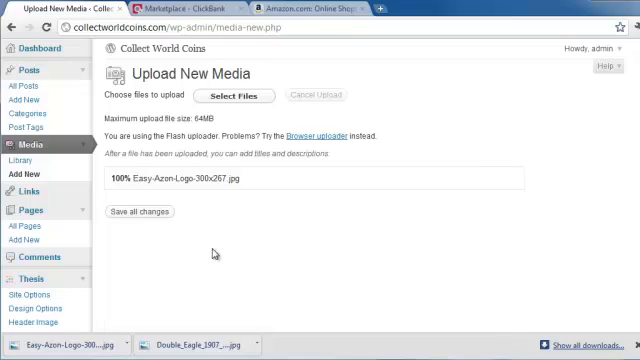
scroll(down, 3)
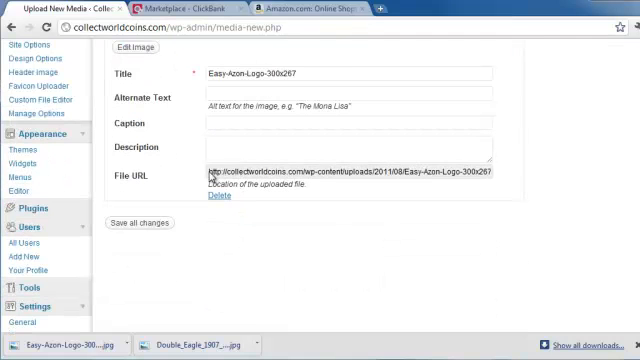
triple_click(350, 171)
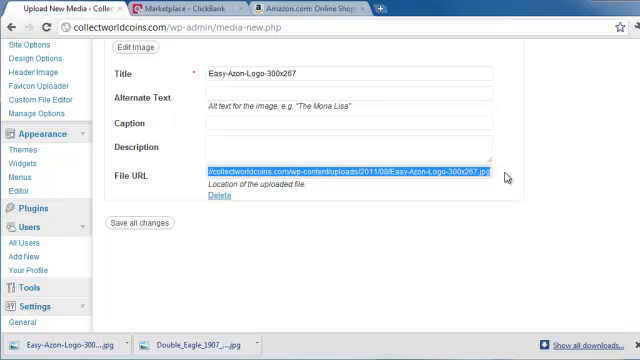
mouse_move(23, 161)
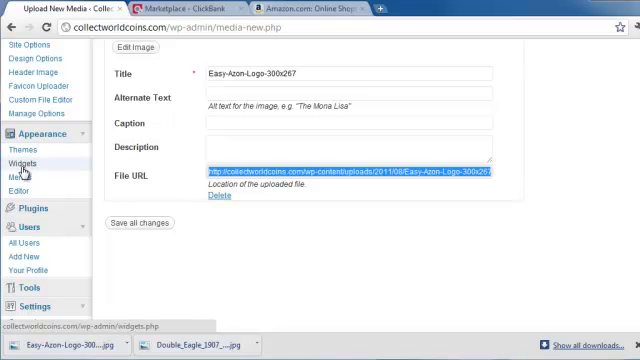
Add a Text widget to Sidebar 1, placed below Killer Recent Entries.
click(18, 161)
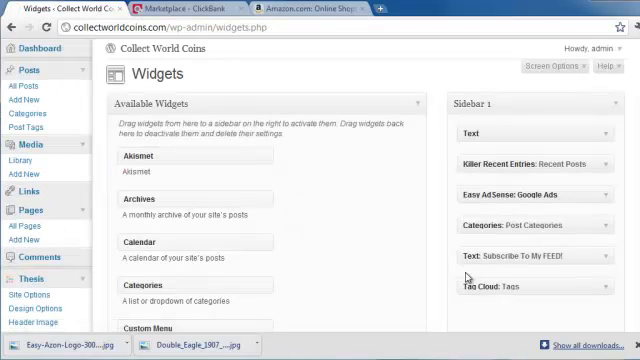
scroll(down, 3)
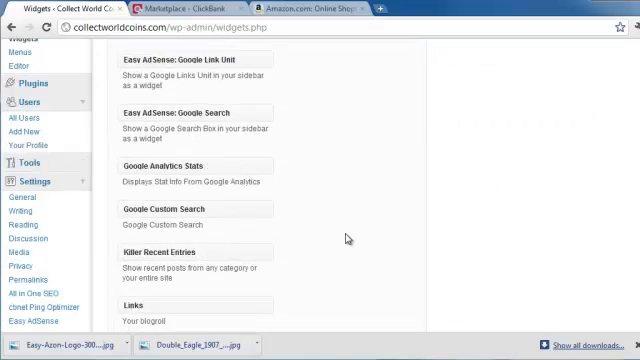
scroll(down, 3)
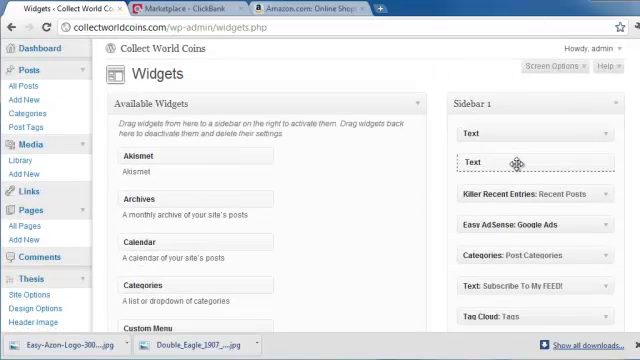
drag(516, 163, 516, 212)
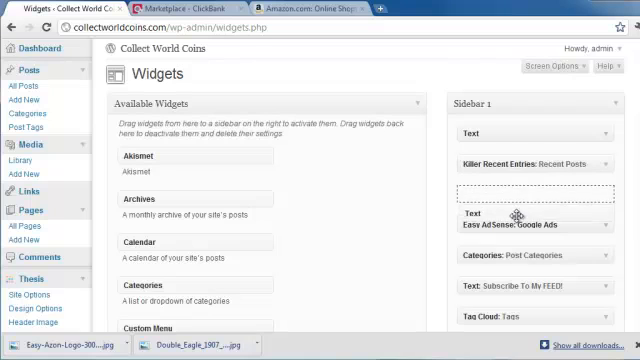
drag(519, 224, 519, 187)
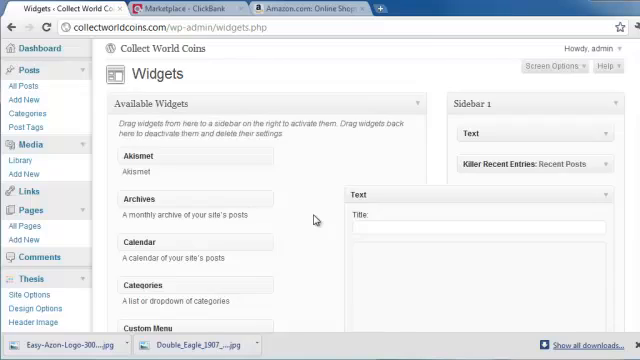
scroll(down, 3)
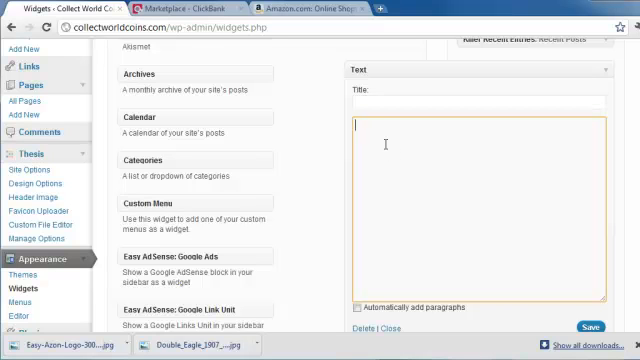
Enter the ClickBank href with the Easy-Azon-Logo image tag in the widget and save.
text(http://collectworldcoins.com/wp-content/uploads/2011/08/Easy-Azon-Logo-300x267.jpg)
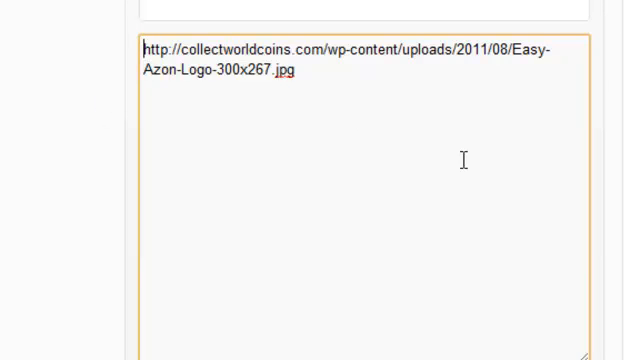
text(<)
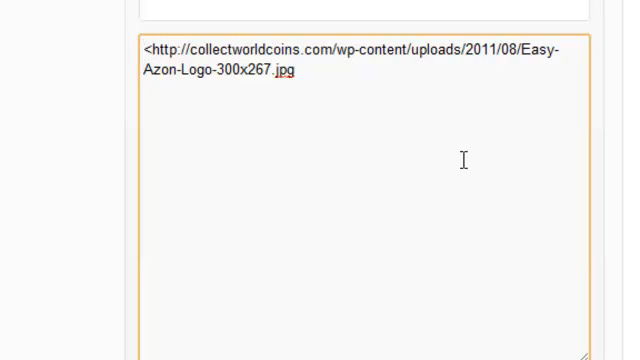
text(href)
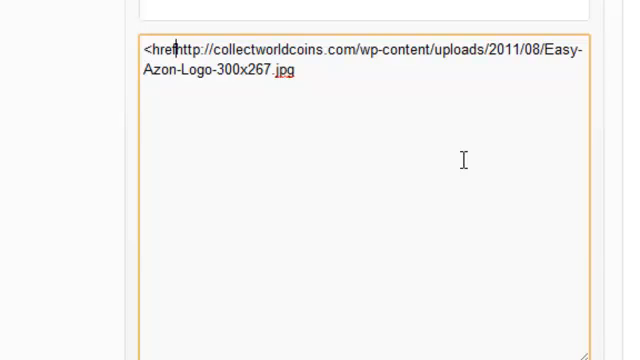
text(=')
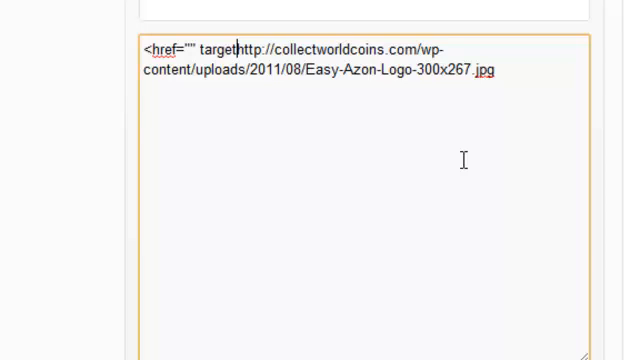
text(="_bl)
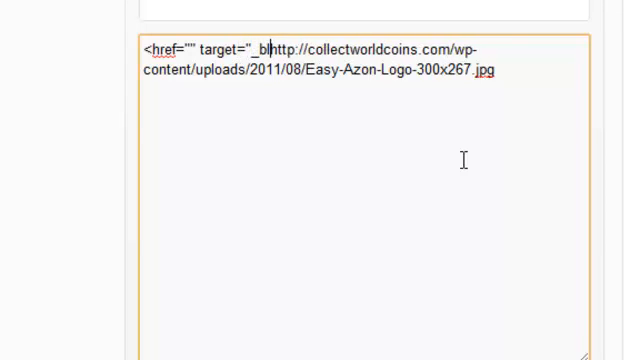
text(ank">)
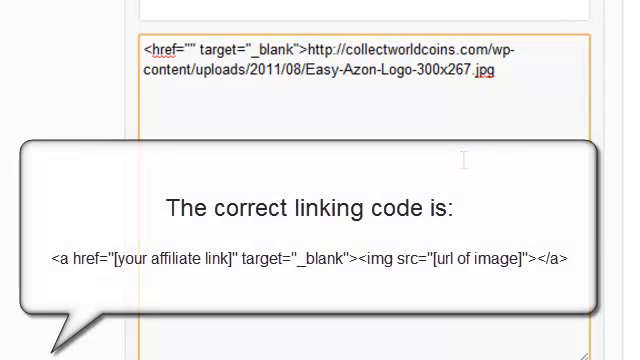
click(318, 51)
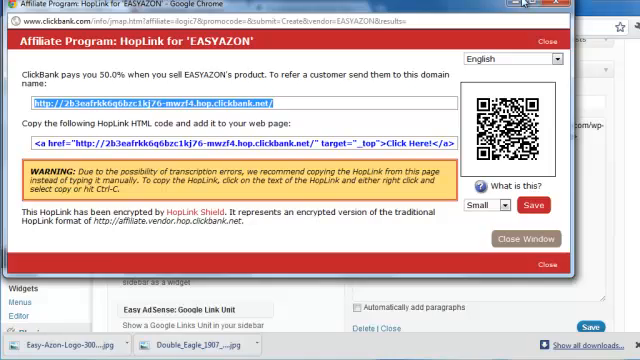
click(540, 266)
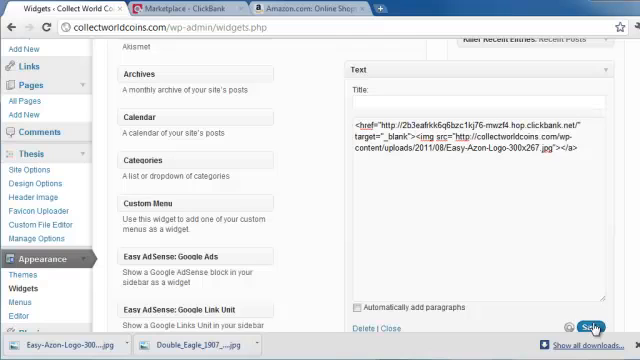
Scroll the live post to check the Easy Azon sidebar logo, then return to the top.
scroll(up, 3)
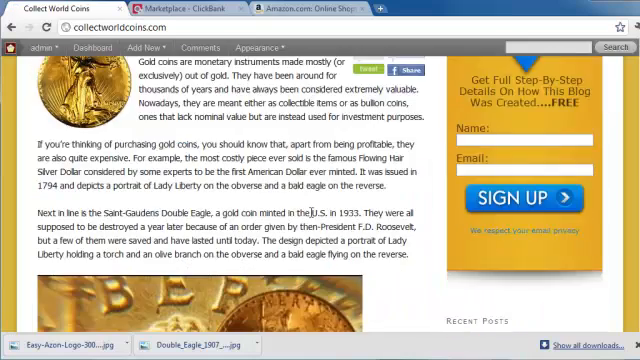
scroll(down, 3)
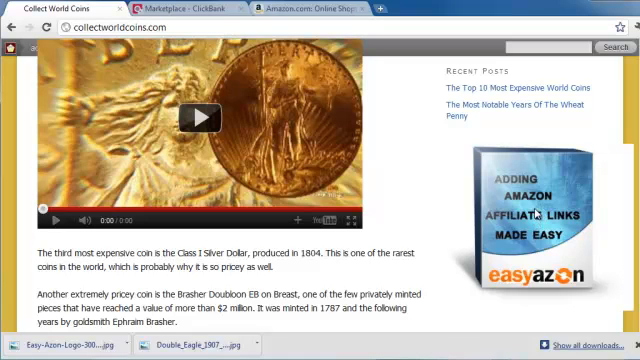
scroll(up, 3)
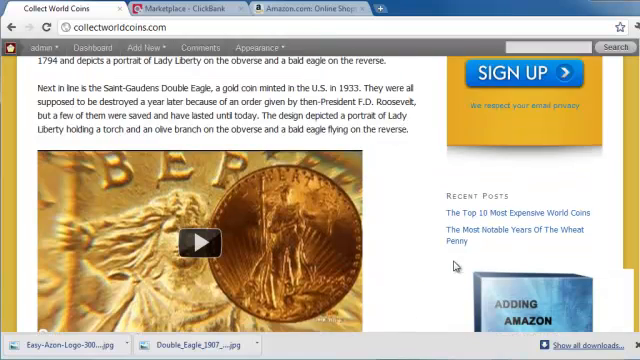
scroll(down, 3)
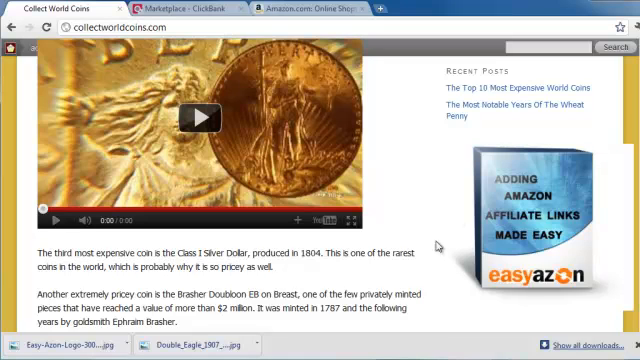
mouse_move(393, 203)
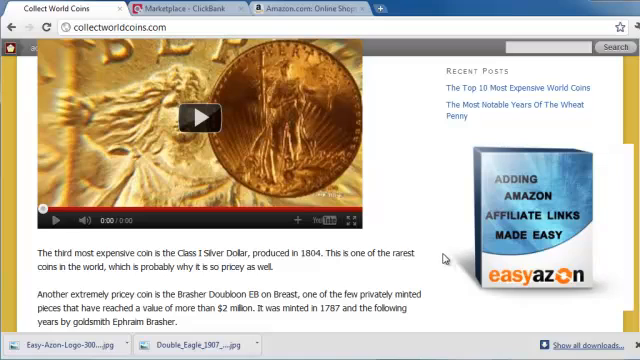
mouse_move(395, 208)
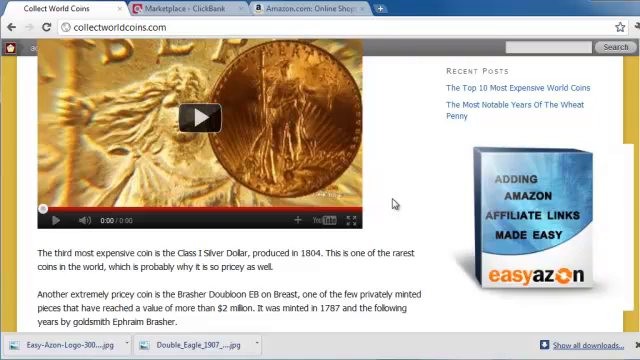
scroll(up, 3)
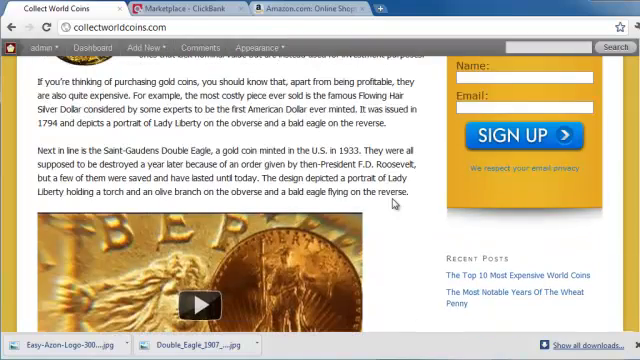
scroll(up, 3)
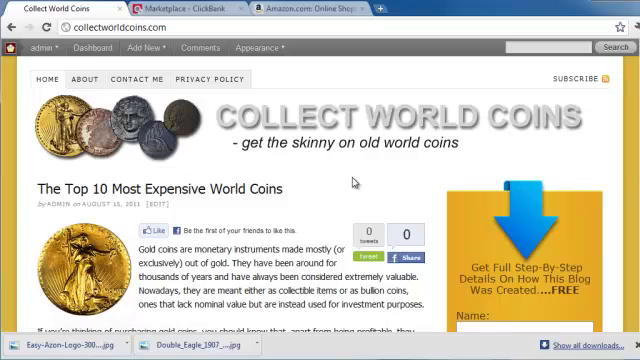
click(40, 48)
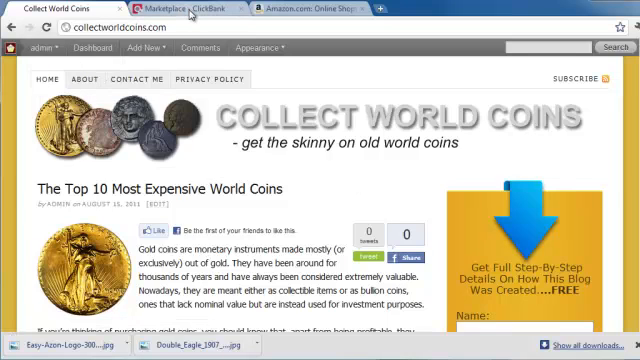
click(43, 47)
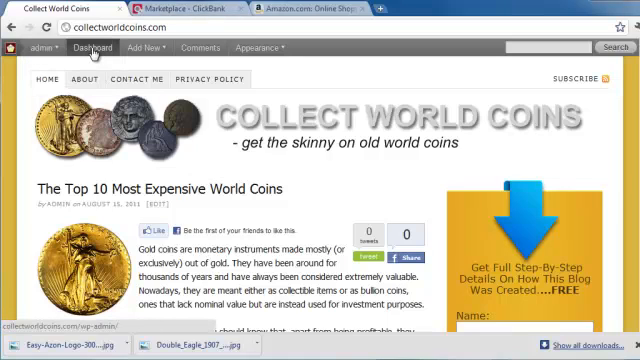
Go from the dashboard to Plugins > Add New.
click(45, 47)
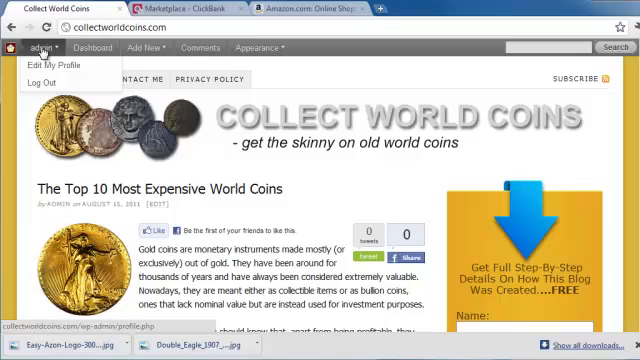
click(94, 47)
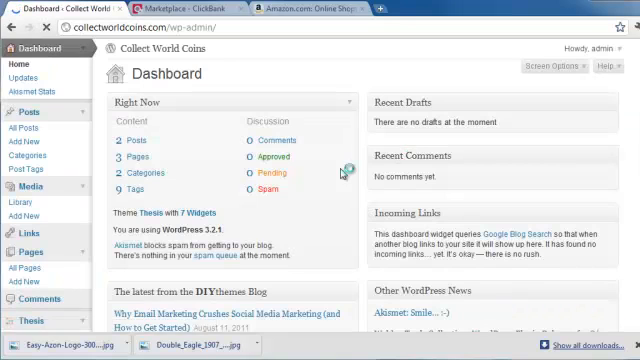
scroll(down, 3)
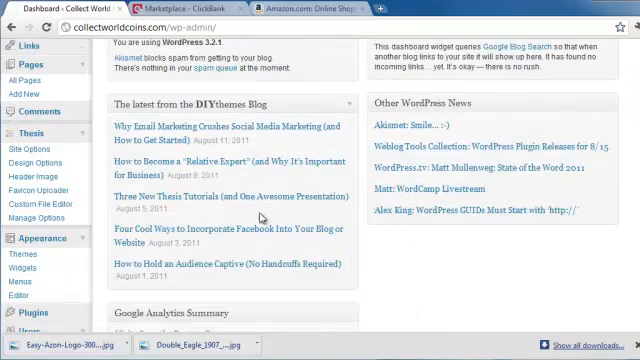
scroll(down, 3)
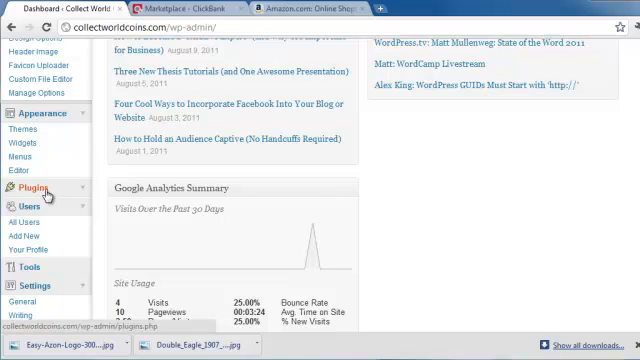
click(22, 188)
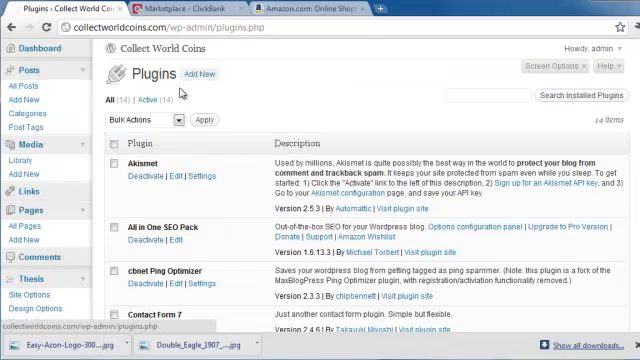
click(198, 74)
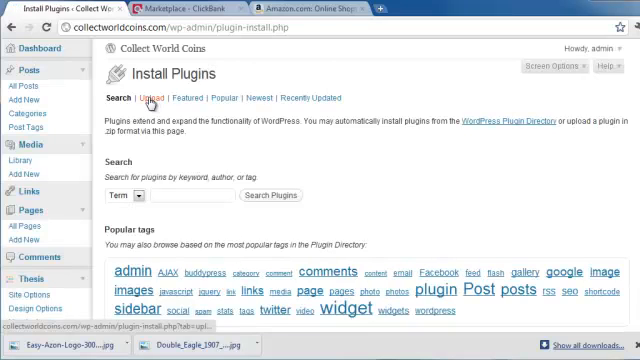
Upload easy-azon.zip, install it, and activate the plugin.
click(152, 98)
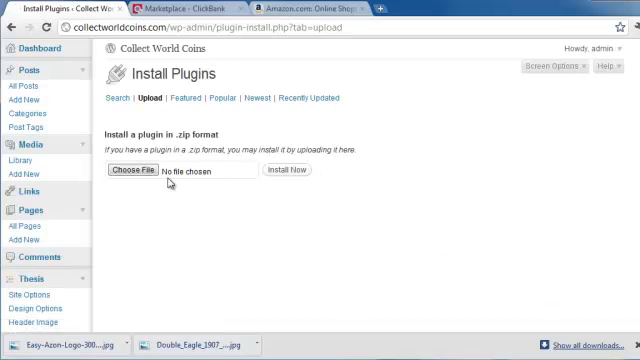
click(138, 170)
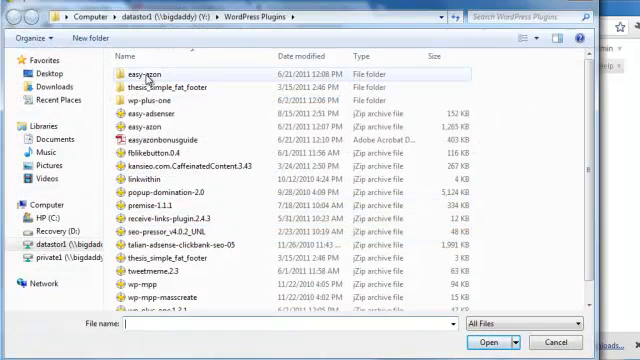
click(150, 128)
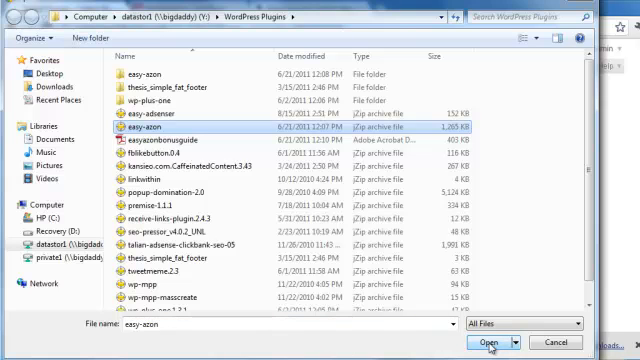
click(485, 341)
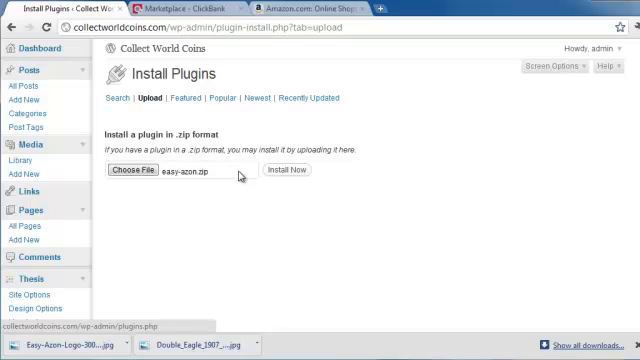
mouse_move(367, 181)
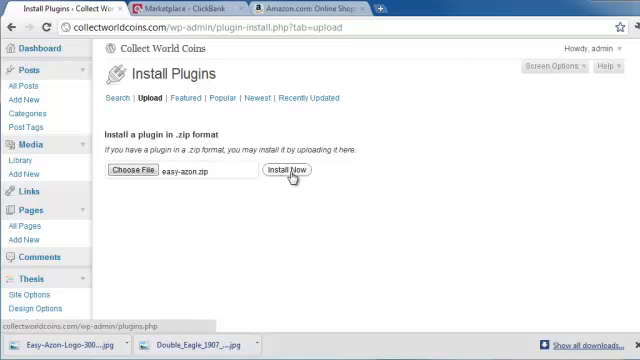
click(290, 170)
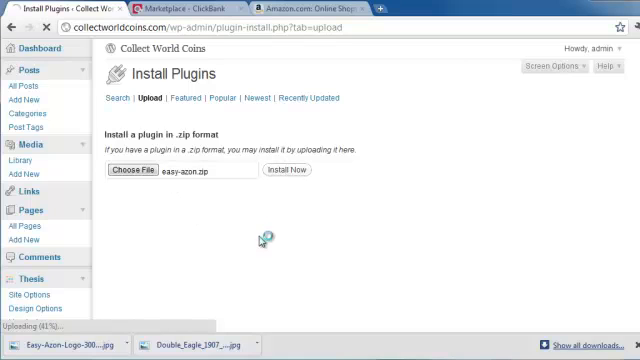
click(289, 170)
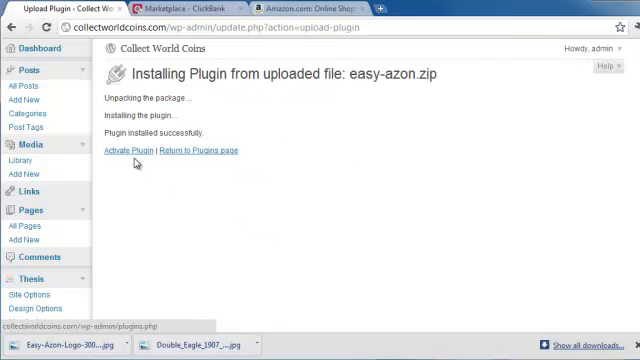
click(125, 150)
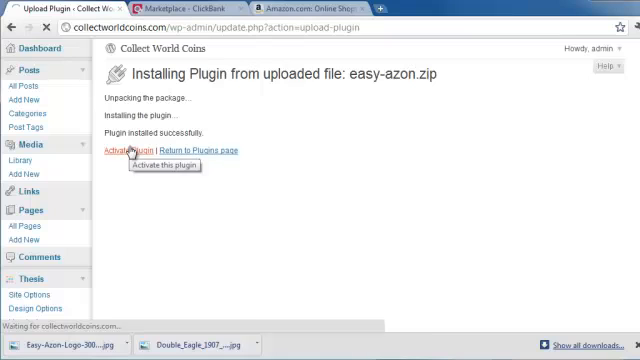
Scroll the Plugins list to find the activated EasyAzon entry.
click(128, 150)
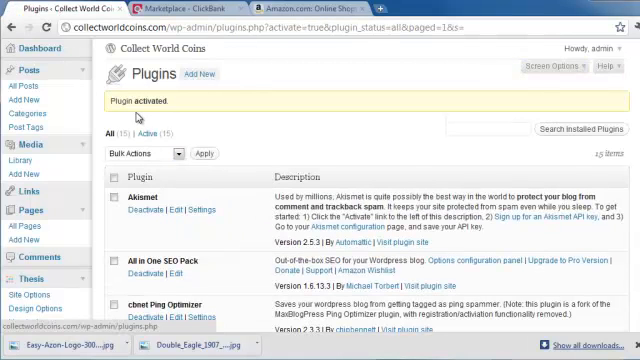
scroll(down, 3)
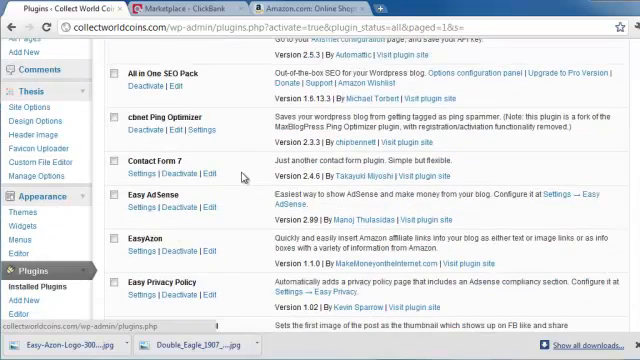
scroll(down, 3)
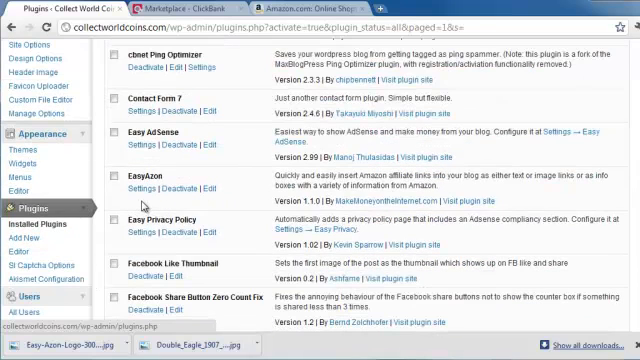
mouse_move(158, 189)
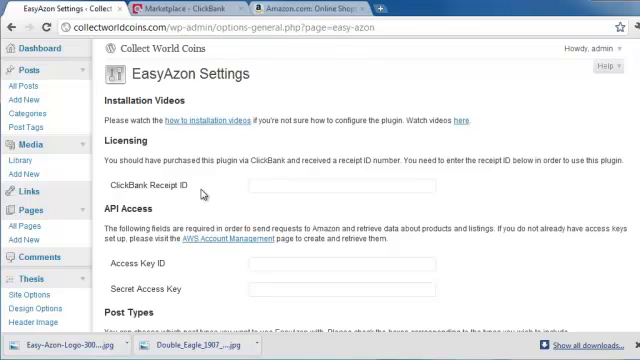
Tick New Window, No Follow and Cloaking under EasyAzon's Affiliate Link Options.
scroll(down, 3)
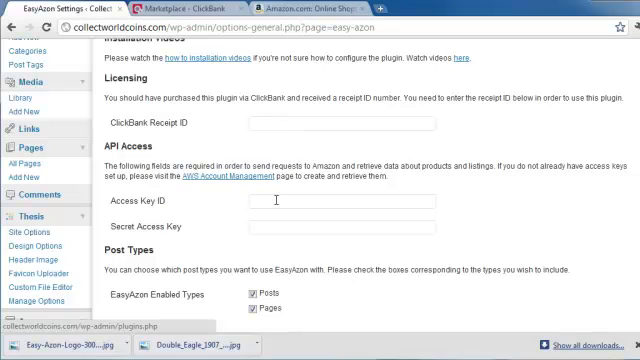
mouse_move(277, 198)
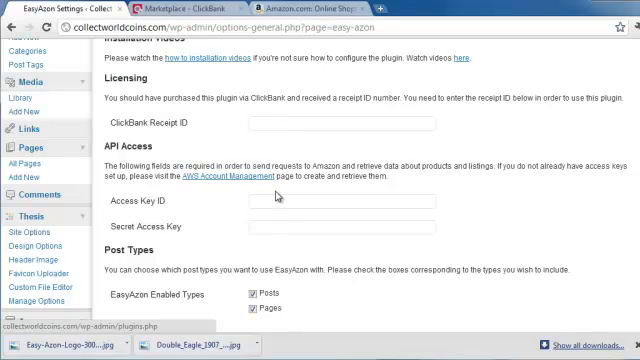
scroll(down, 3)
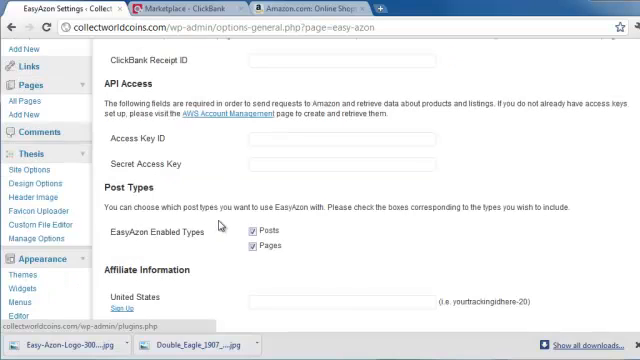
scroll(down, 3)
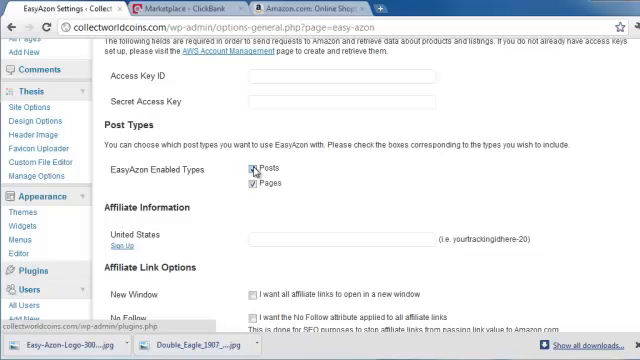
mouse_move(223, 237)
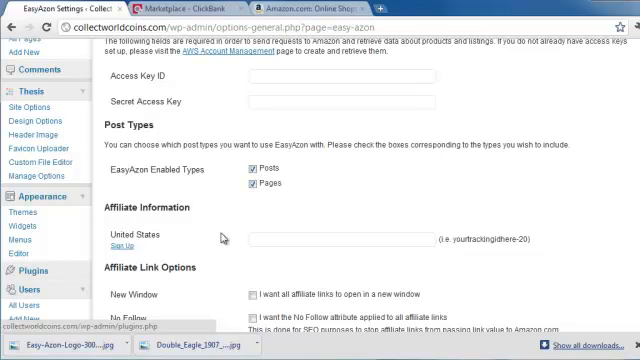
scroll(down, 3)
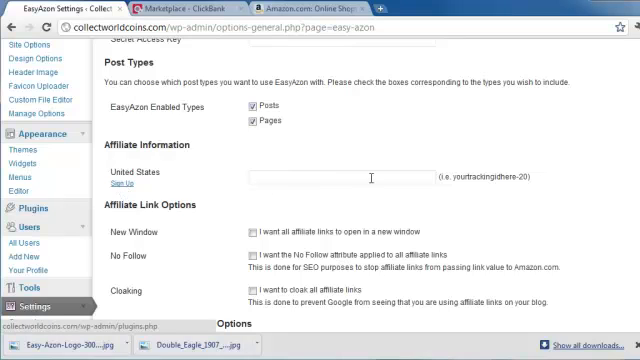
scroll(down, 3)
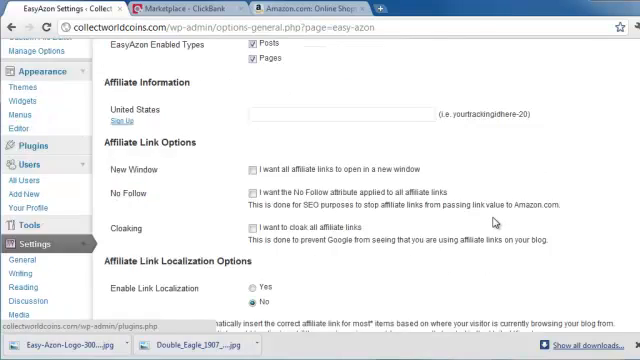
scroll(down, 3)
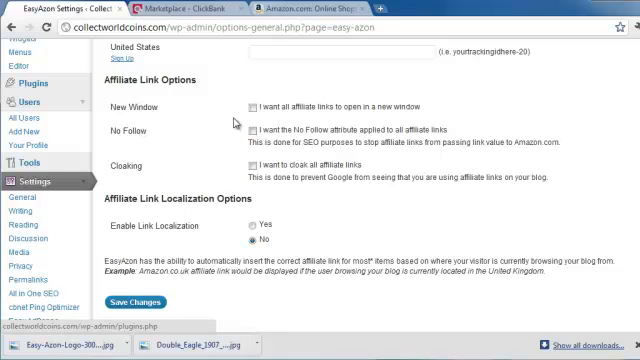
click(249, 104)
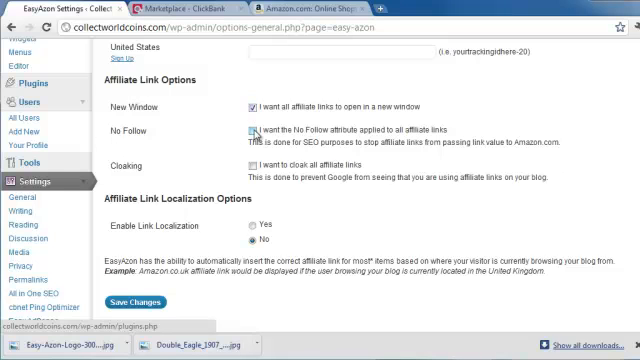
click(249, 131)
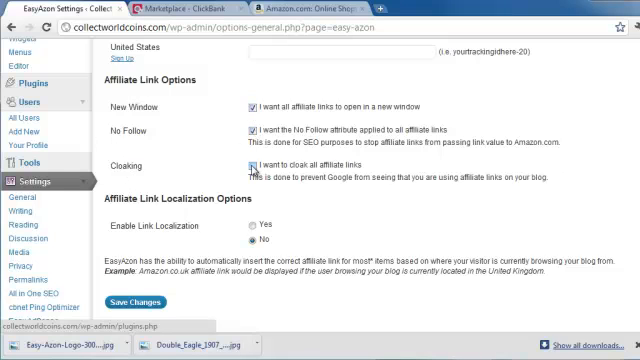
click(251, 164)
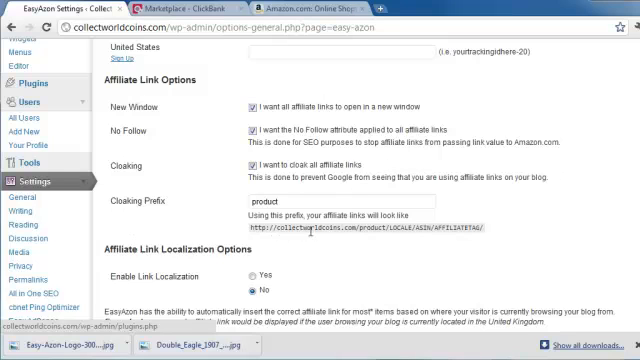
mouse_move(520, 235)
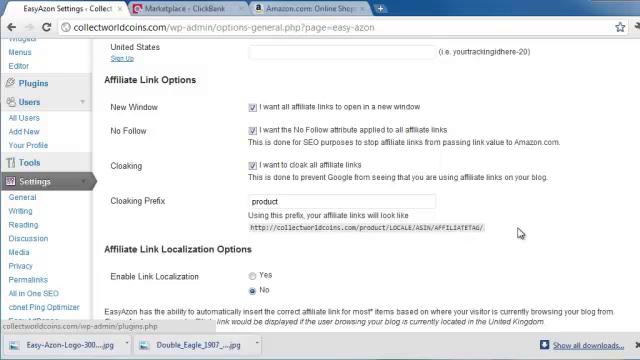
scroll(down, 3)
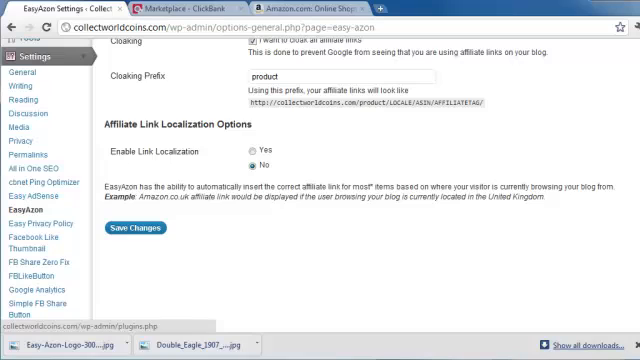
Save EasyAzon settings, edit the Top 10 post, and activate the Amazon Search keyword field.
click(20, 40)
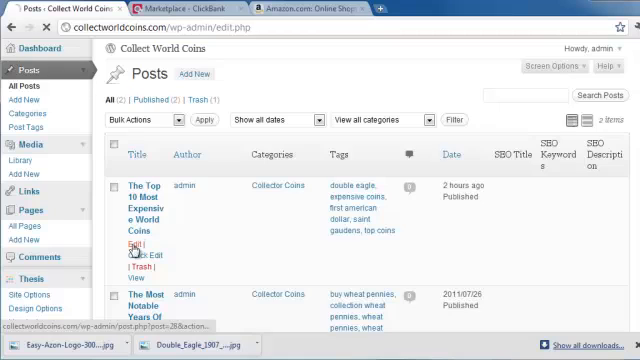
click(128, 246)
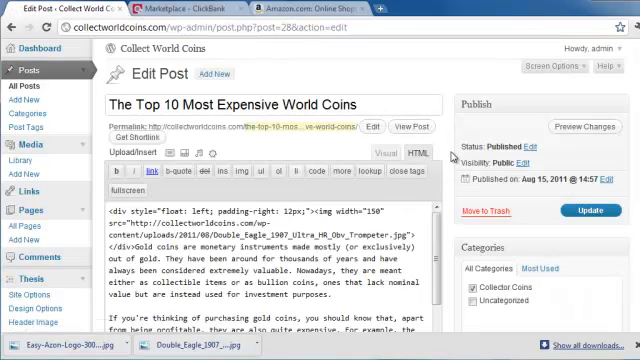
scroll(down, 3)
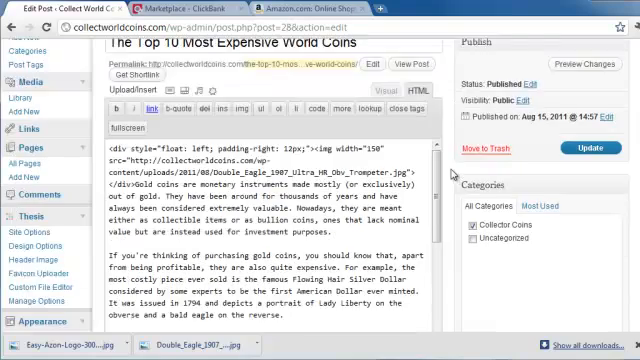
scroll(down, 3)
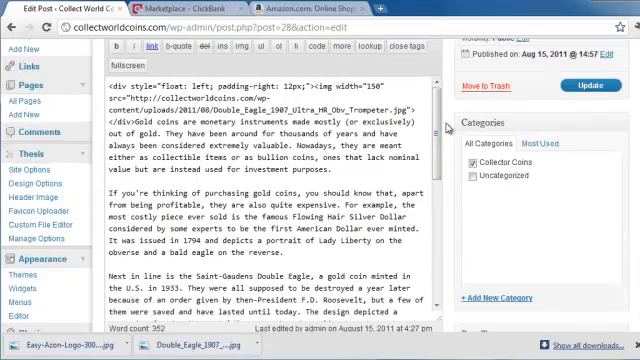
scroll(down, 3)
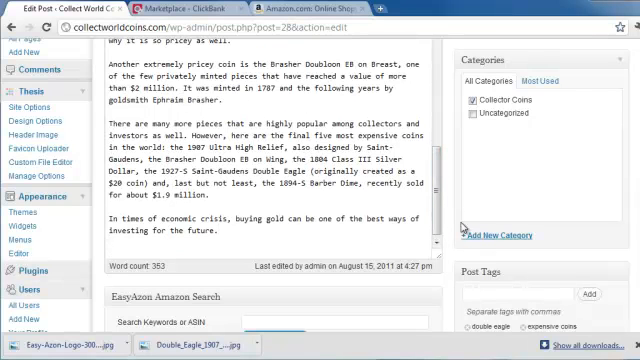
scroll(down, 3)
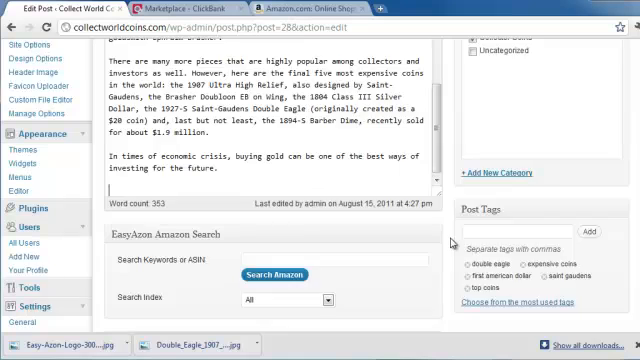
scroll(down, 3)
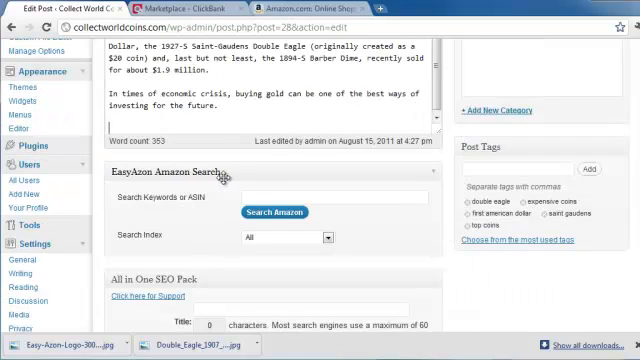
click(340, 188)
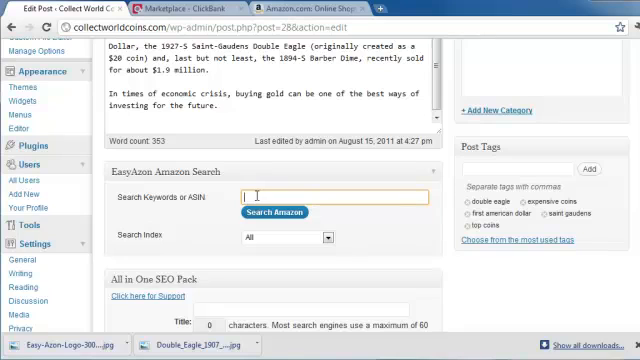
Search Amazon for 'coin collecting' in EasyAzon and scroll through the book results.
text(coin collecting)
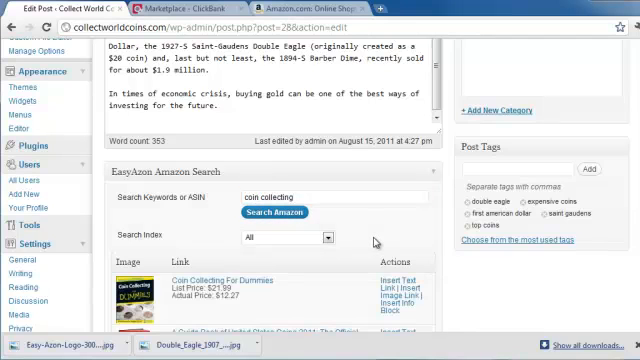
scroll(down, 3)
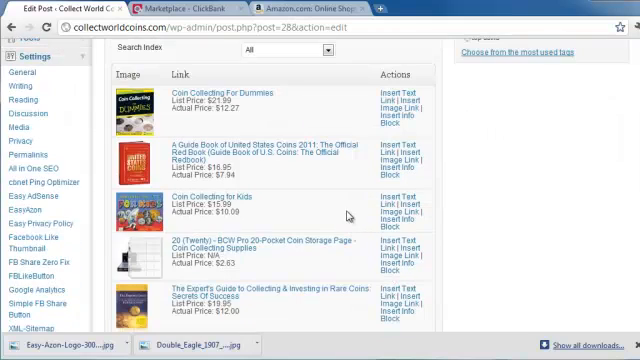
scroll(down, 3)
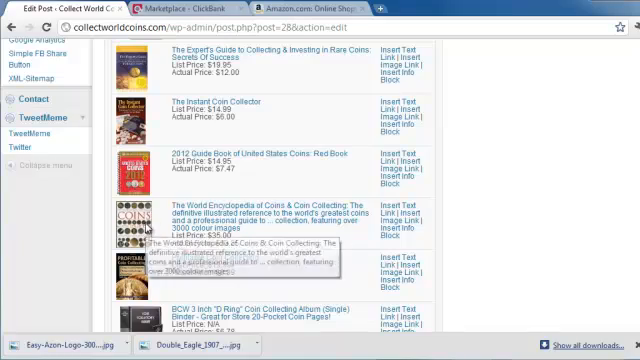
scroll(down, 3)
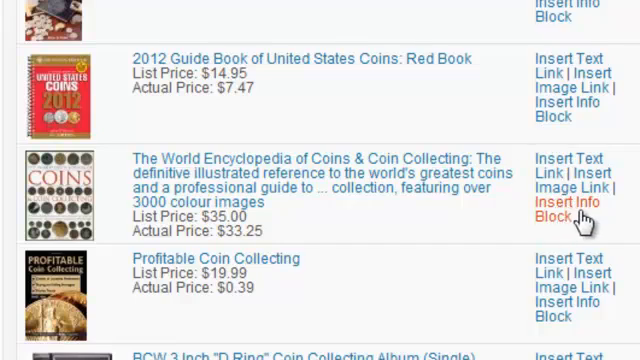
Insert a left-aligned info block for The World Encyclopedia of Coins & Coin Collecting.
click(556, 205)
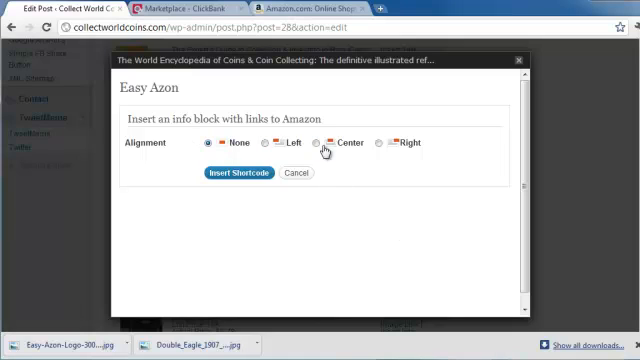
click(318, 143)
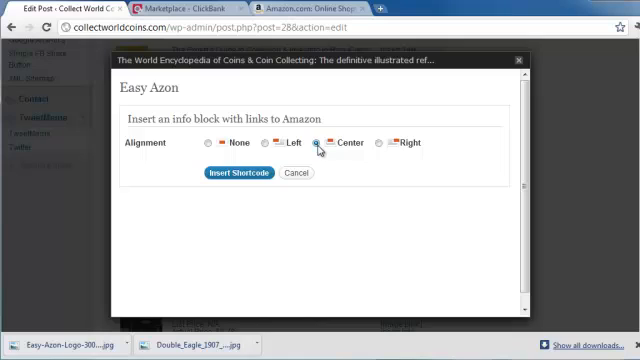
click(264, 143)
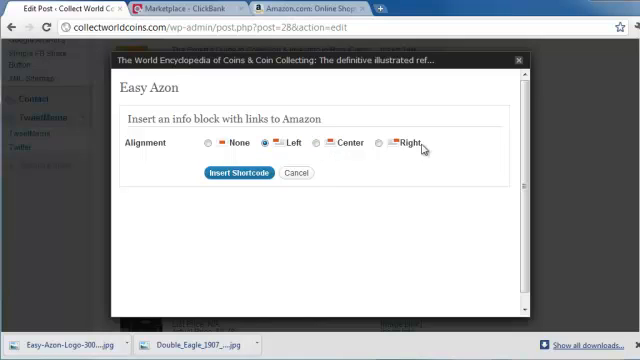
mouse_move(253, 209)
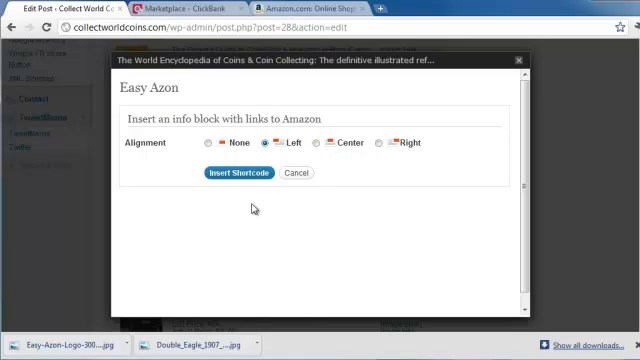
click(231, 173)
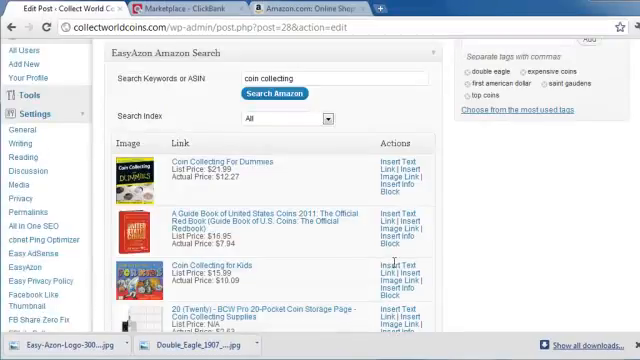
Insert the Coin Collecting For Dummies info block into the post.
scroll(down, 3)
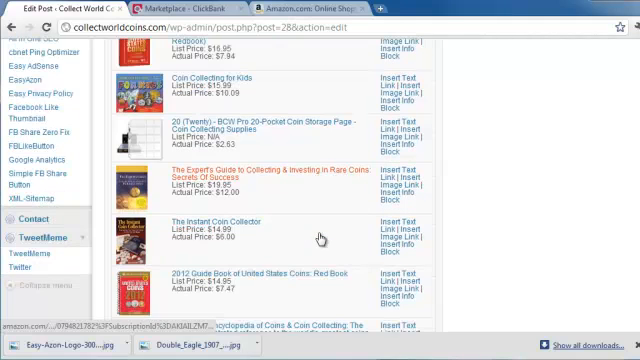
scroll(up, 3)
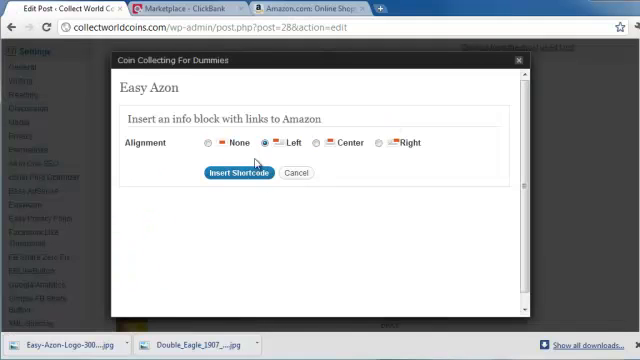
click(237, 173)
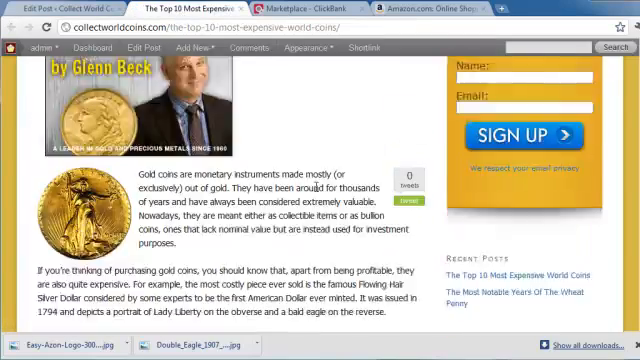
Scroll the live post to the Amazon info blocks for both coin books.
scroll(down, 3)
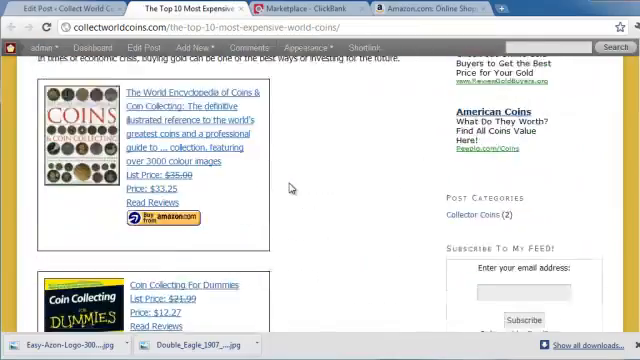
scroll(up, 3)
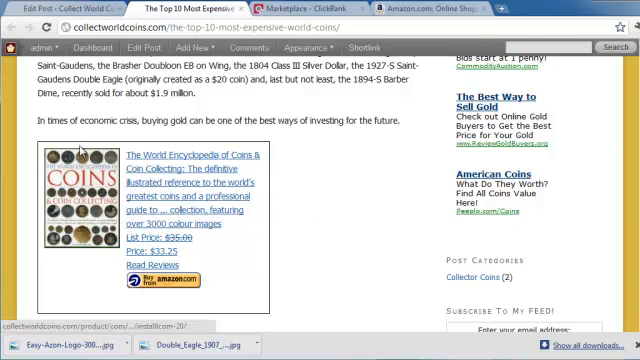
scroll(down, 3)
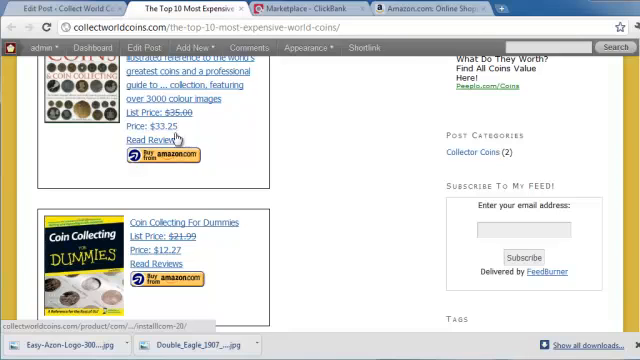
Scroll through The World Encyclopedia of Coins & Coin Collecting Amazon page and its price offers.
scroll(up, 3)
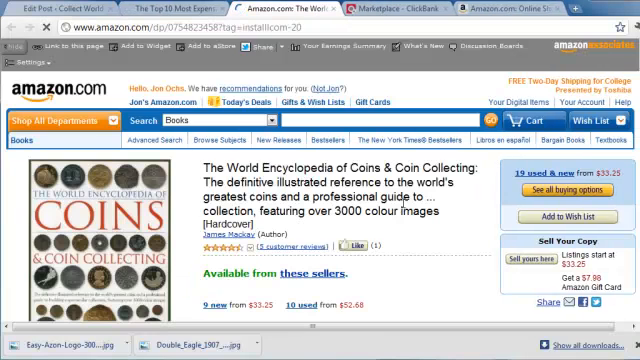
scroll(down, 3)
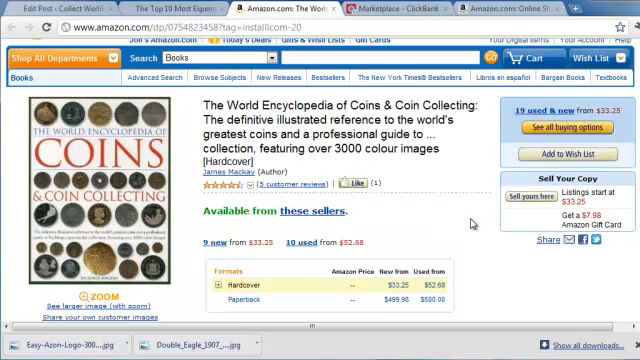
scroll(down, 3)
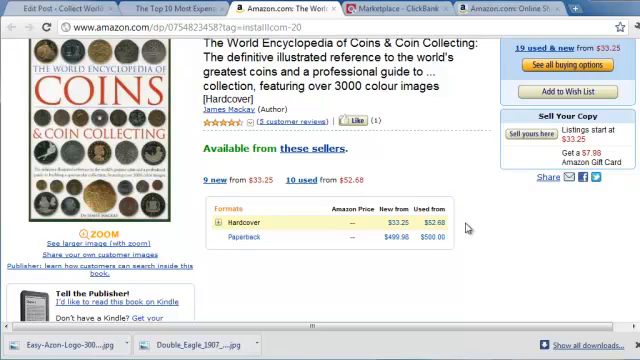
scroll(down, 3)
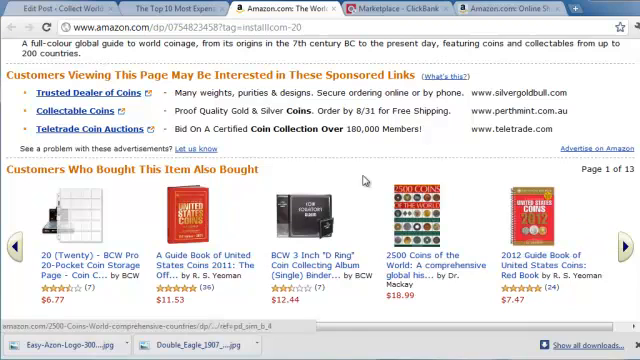
scroll(up, 3)
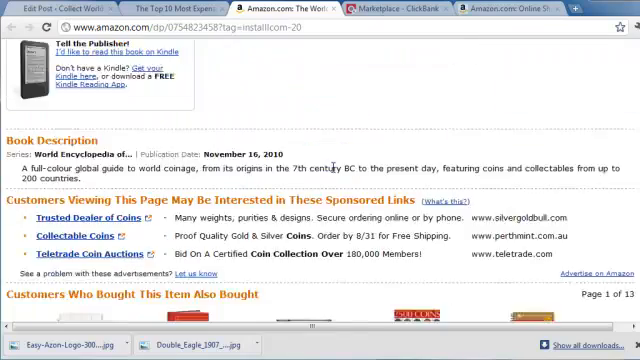
scroll(down, 3)
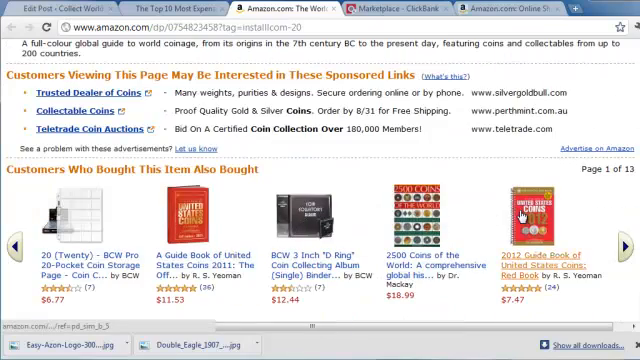
scroll(up, 3)
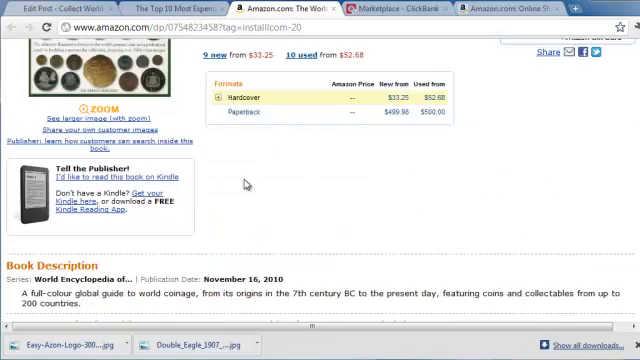
scroll(up, 3)
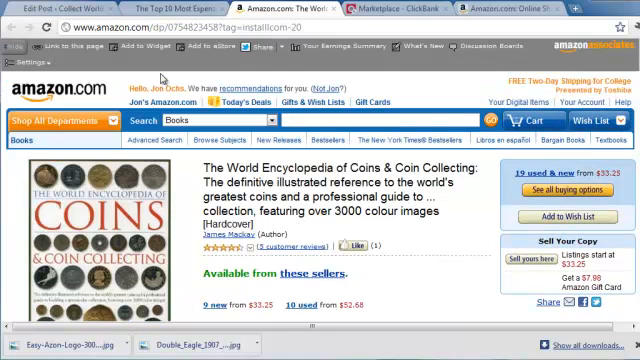
mouse_move(352, 65)
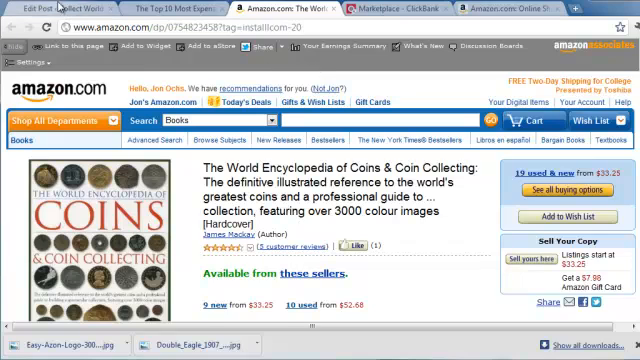
Return to the Edit Post tab and review the post's HTML content.
click(60, 8)
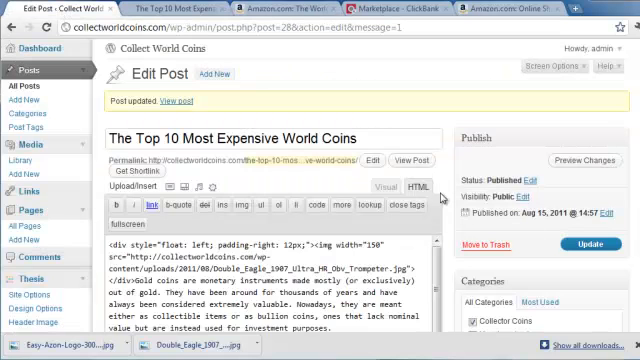
scroll(down, 3)
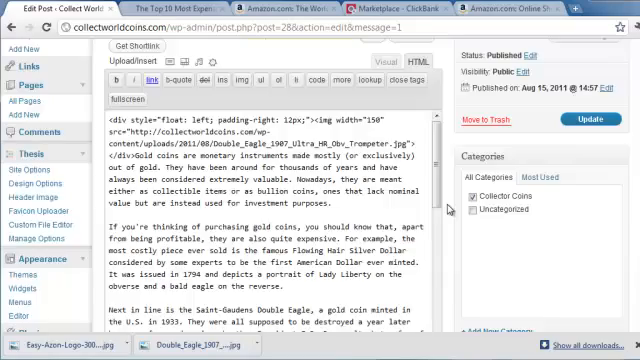
scroll(down, 3)
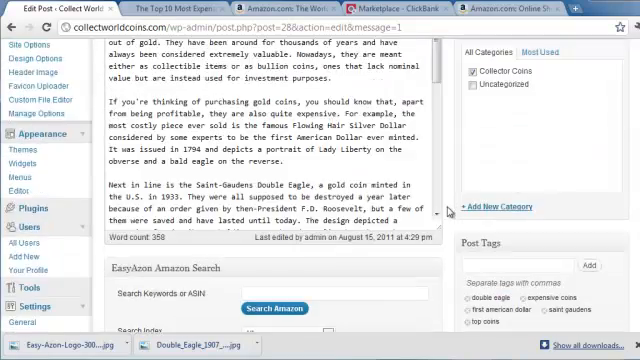
scroll(up, 3)
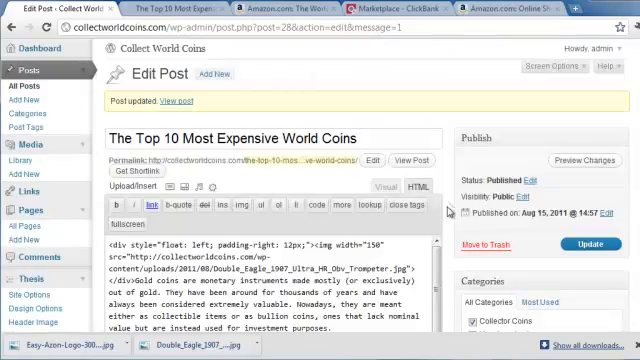
mouse_move(288, 130)
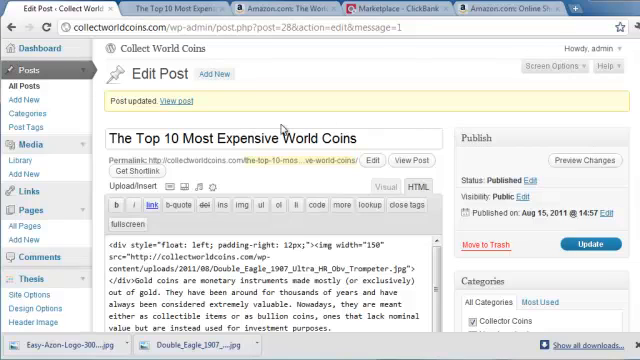
mouse_move(455, 135)
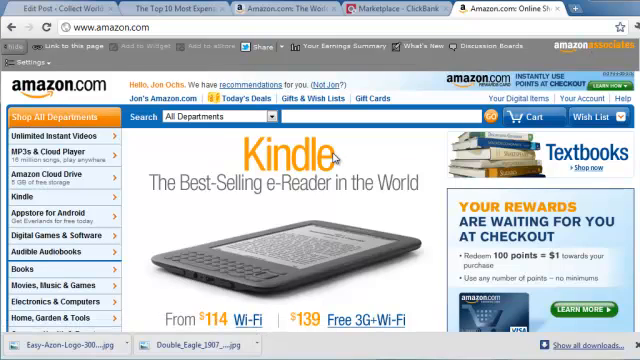
mouse_move(360, 160)
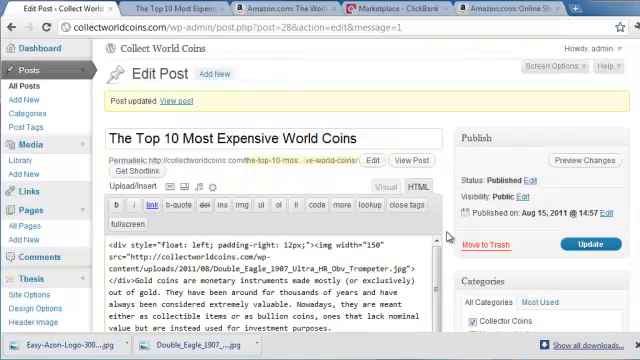
scroll(down, 3)
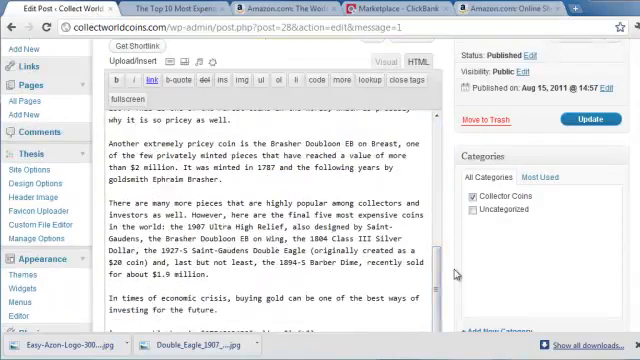
scroll(down, 3)
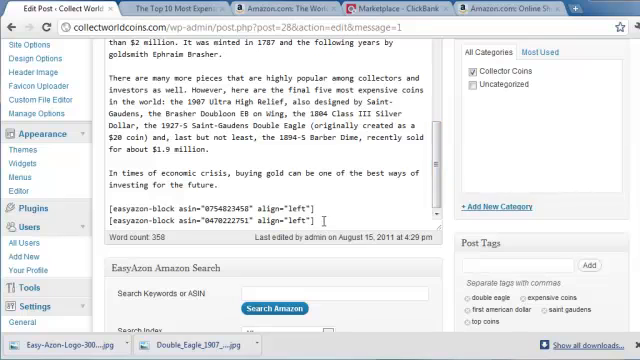
mouse_move(452, 168)
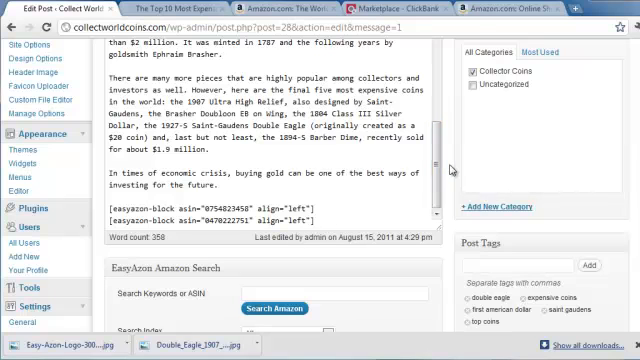
scroll(up, 3)
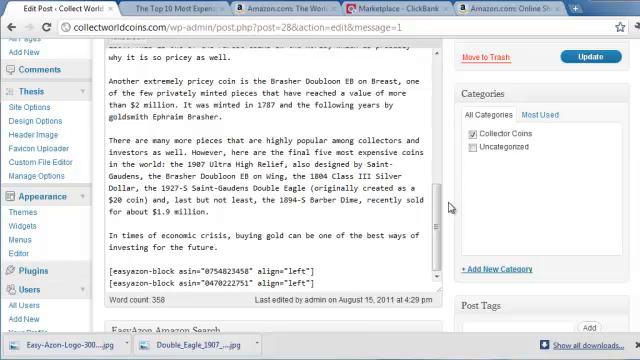
scroll(down, 3)
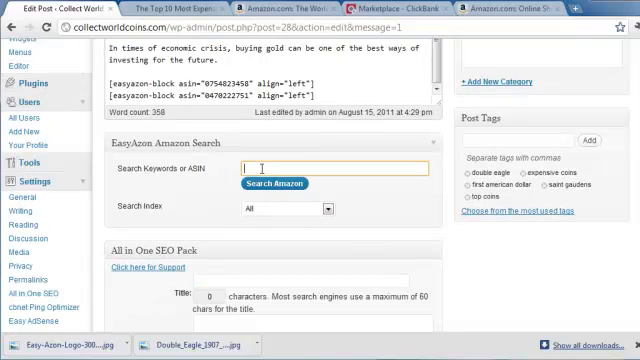
mouse_move(365, 210)
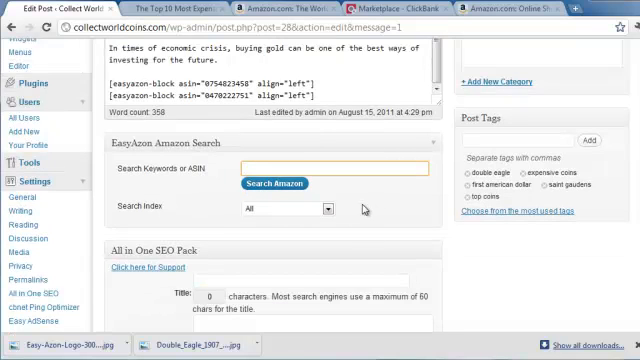
scroll(up, 3)
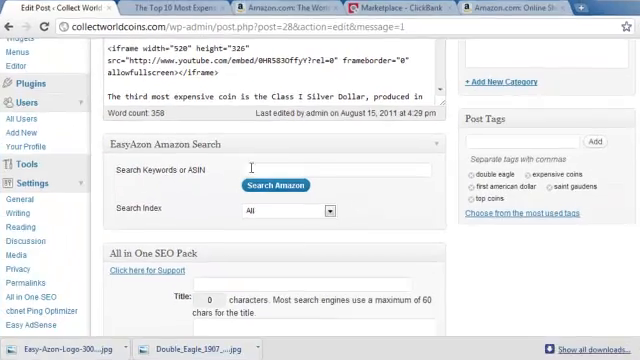
Search Amazon in EasyAzon for 'saint gaudens'.
text(st)
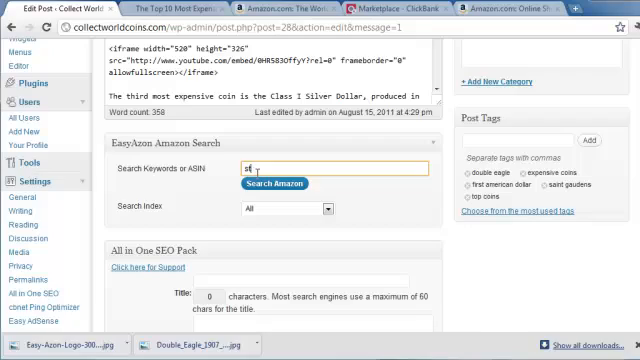
text(saint ga)
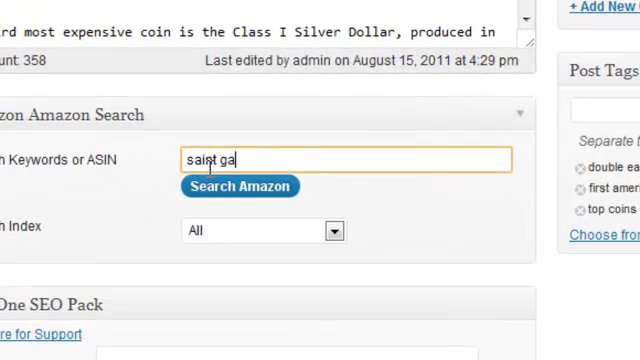
text(udens)
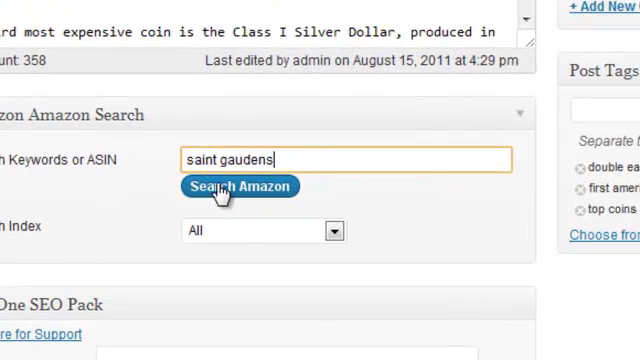
click(240, 186)
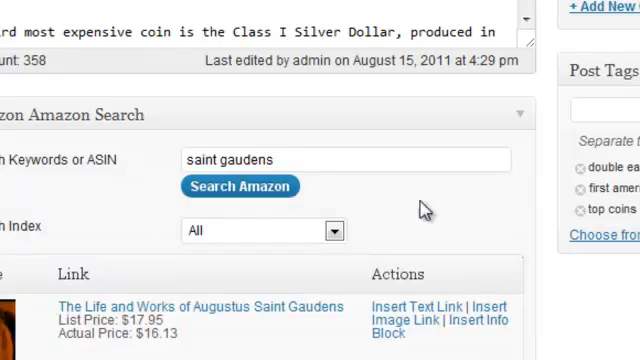
Start a text link for the 1921 $20 St Gaudens Double Eagle replica lot.
scroll(down, 3)
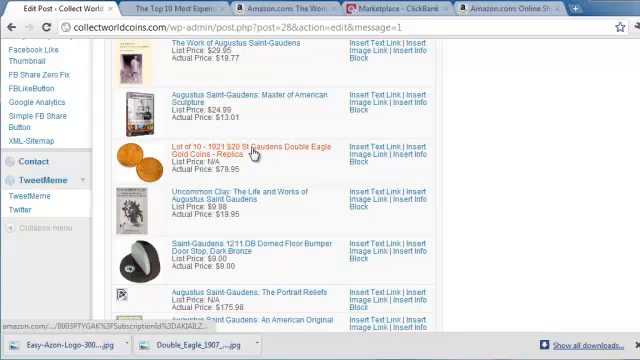
scroll(down, 3)
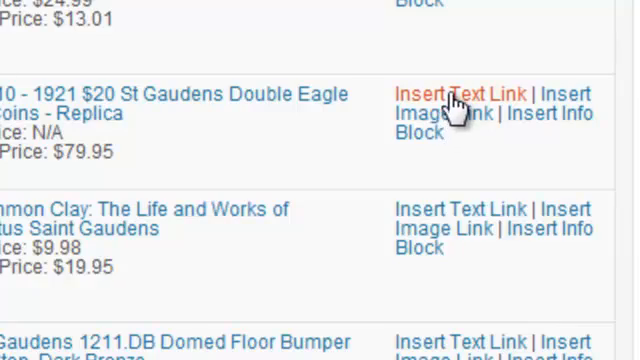
click(446, 94)
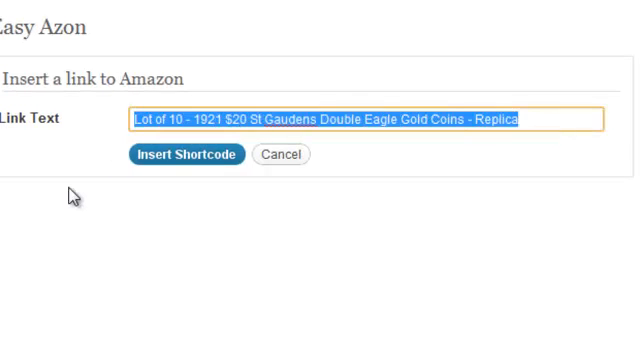
Insert the text link shortcode with link text 'Saint Gaudens Double Eagle'.
text(Sain)
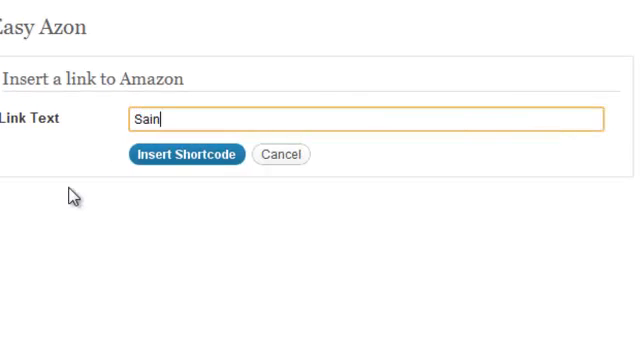
text(t Gaudens)
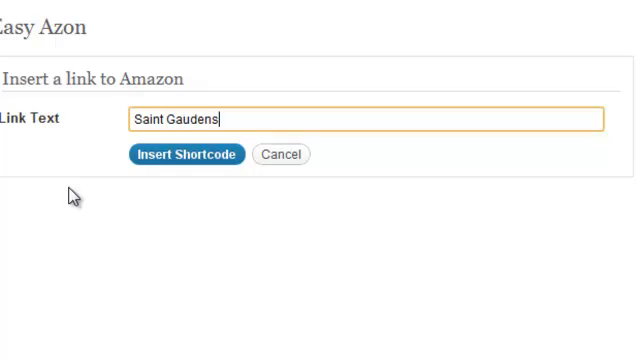
text(Double Ea)
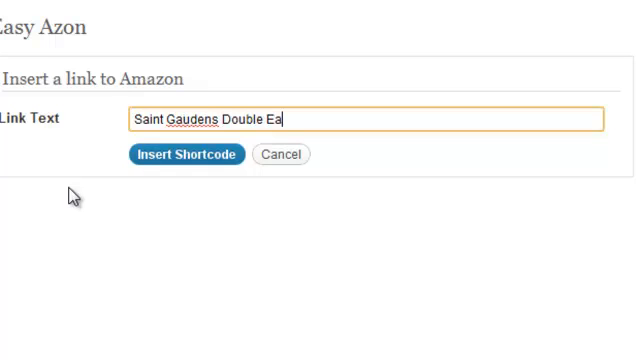
text(gle)
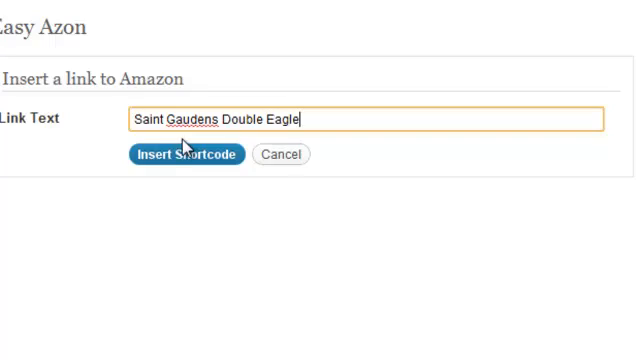
click(186, 155)
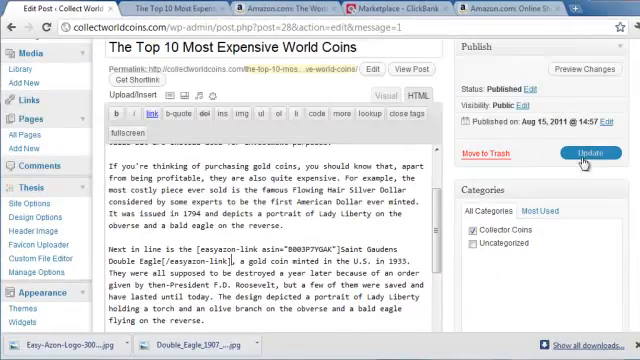
Update the post, then view and scroll the live post page.
click(592, 153)
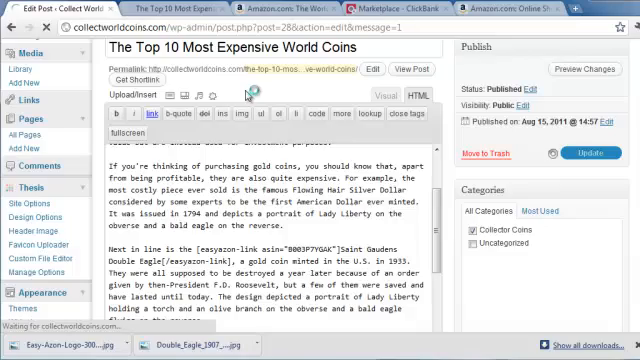
click(583, 243)
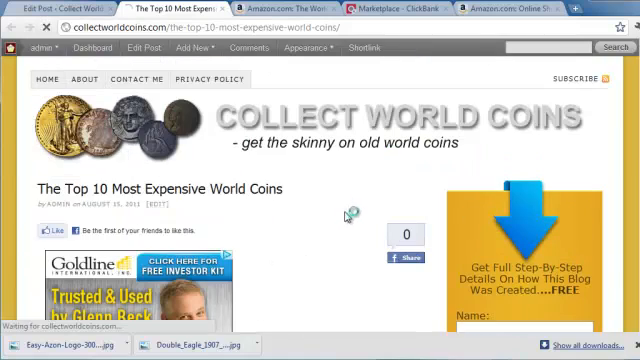
scroll(down, 3)
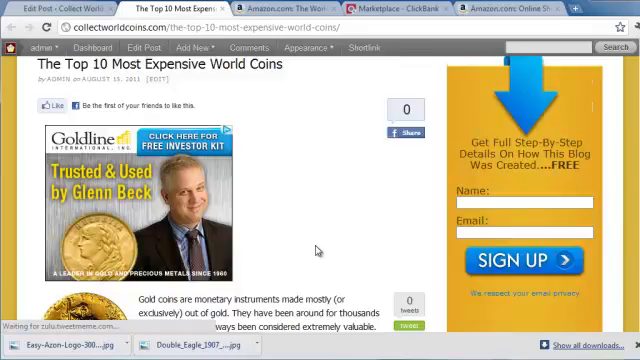
scroll(down, 3)
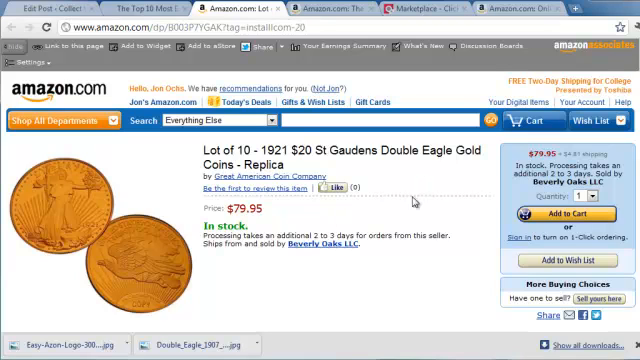
mouse_move(415, 278)
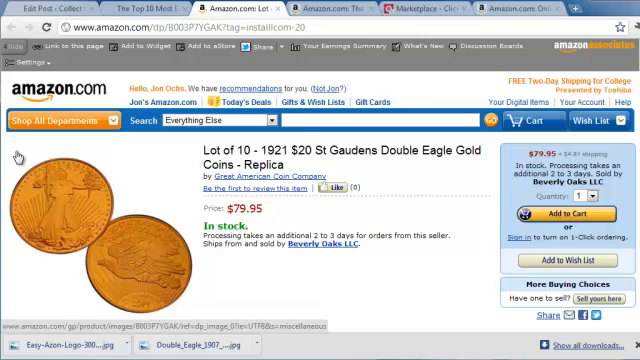
Open the Collect World Coins home page and scroll to the Saint Gaudens link.
click(40, 8)
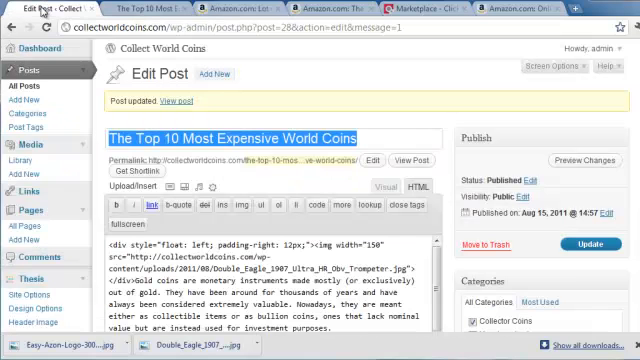
mouse_move(332, 81)
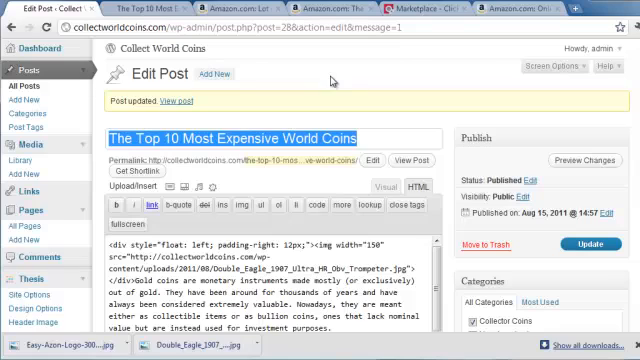
click(160, 50)
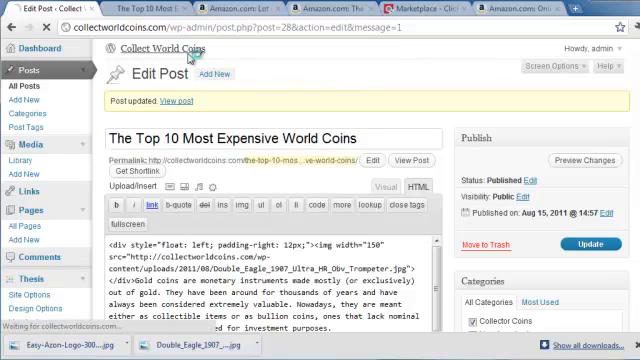
click(189, 100)
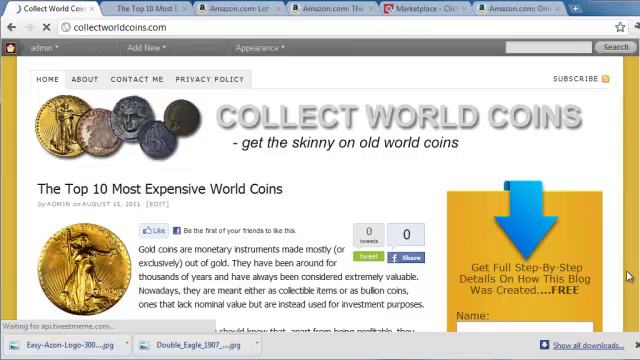
scroll(down, 3)
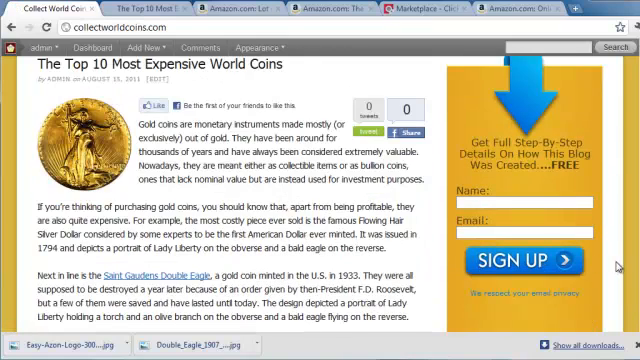